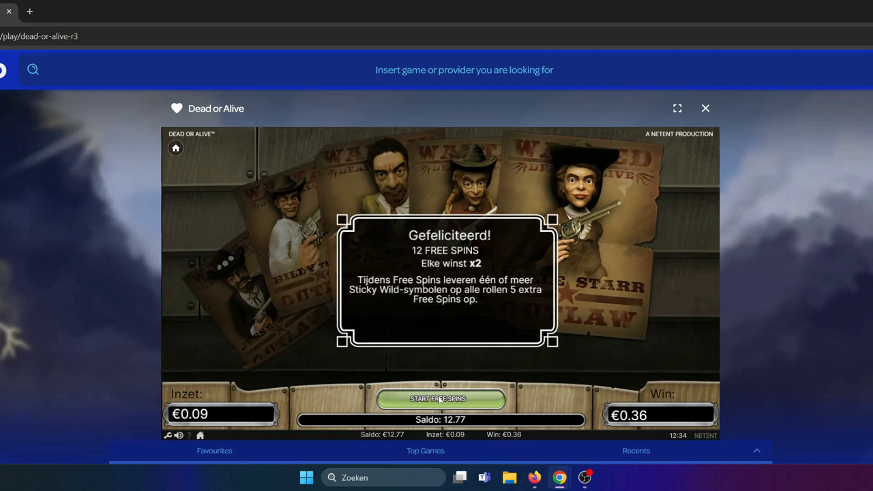
Play the 12 free spins, then continue into the 5 extra x2 free spins.
{"action": "left_click", "coordinate": [441, 399]}
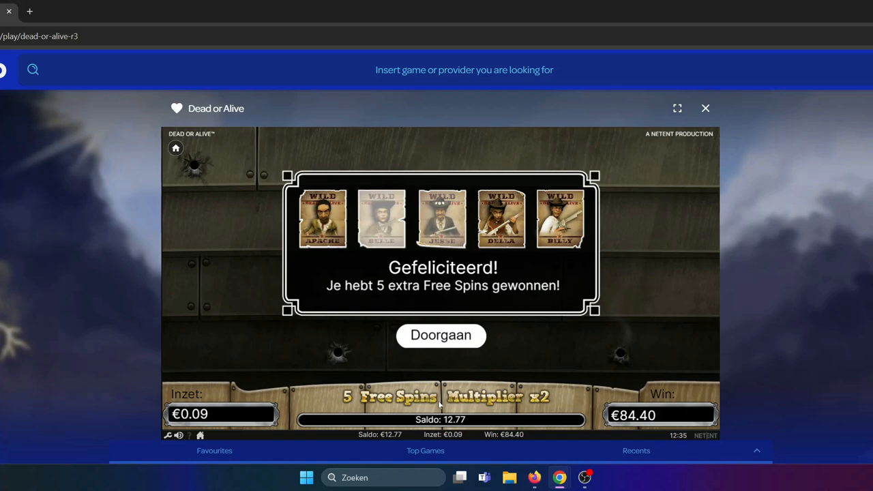
{"action": "left_click", "coordinate": [440, 335]}
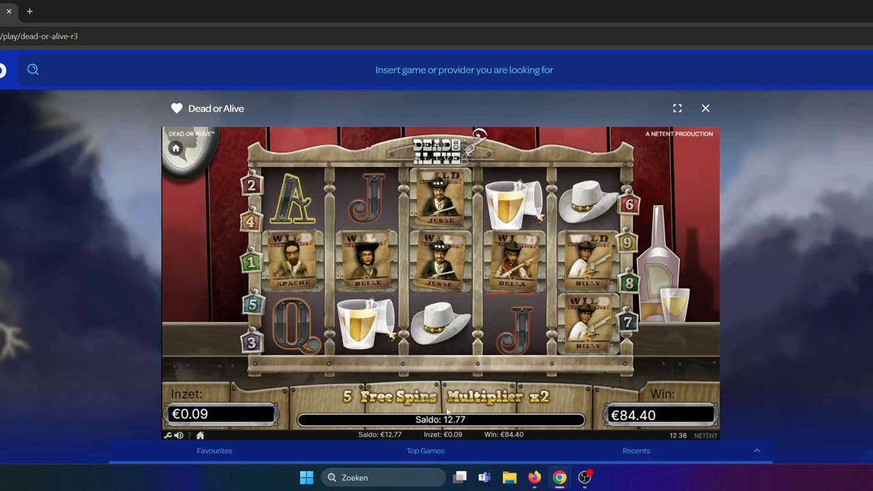